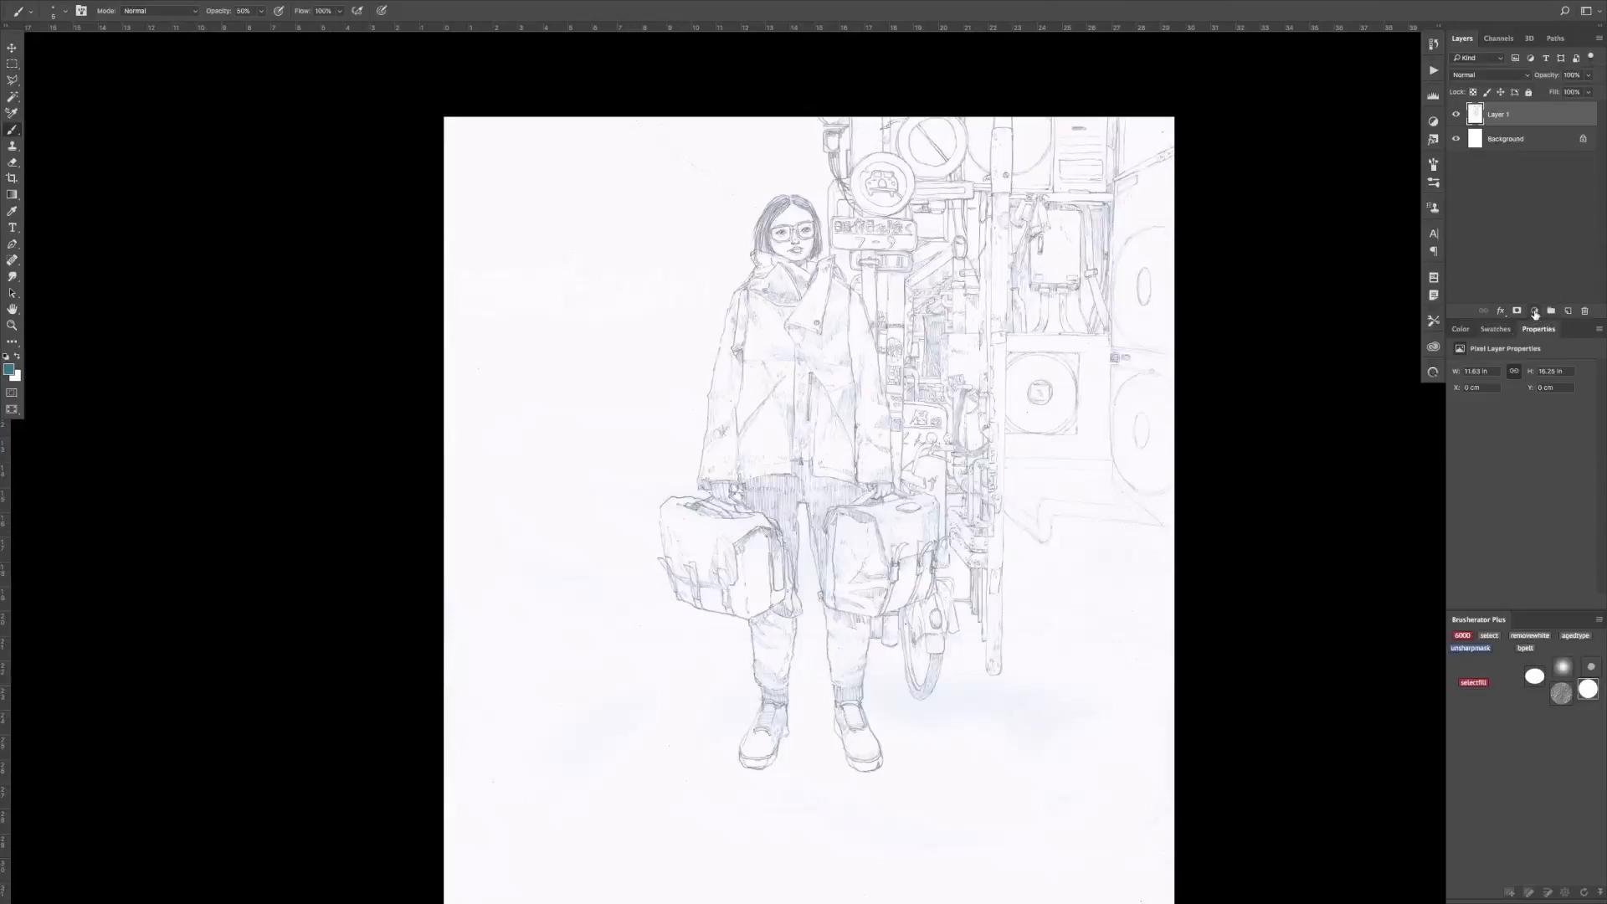
- Add a Levels adjustment layer above the scan to darken the faint pencil lines
{"action": "left_click", "coordinate": [1534, 310]}
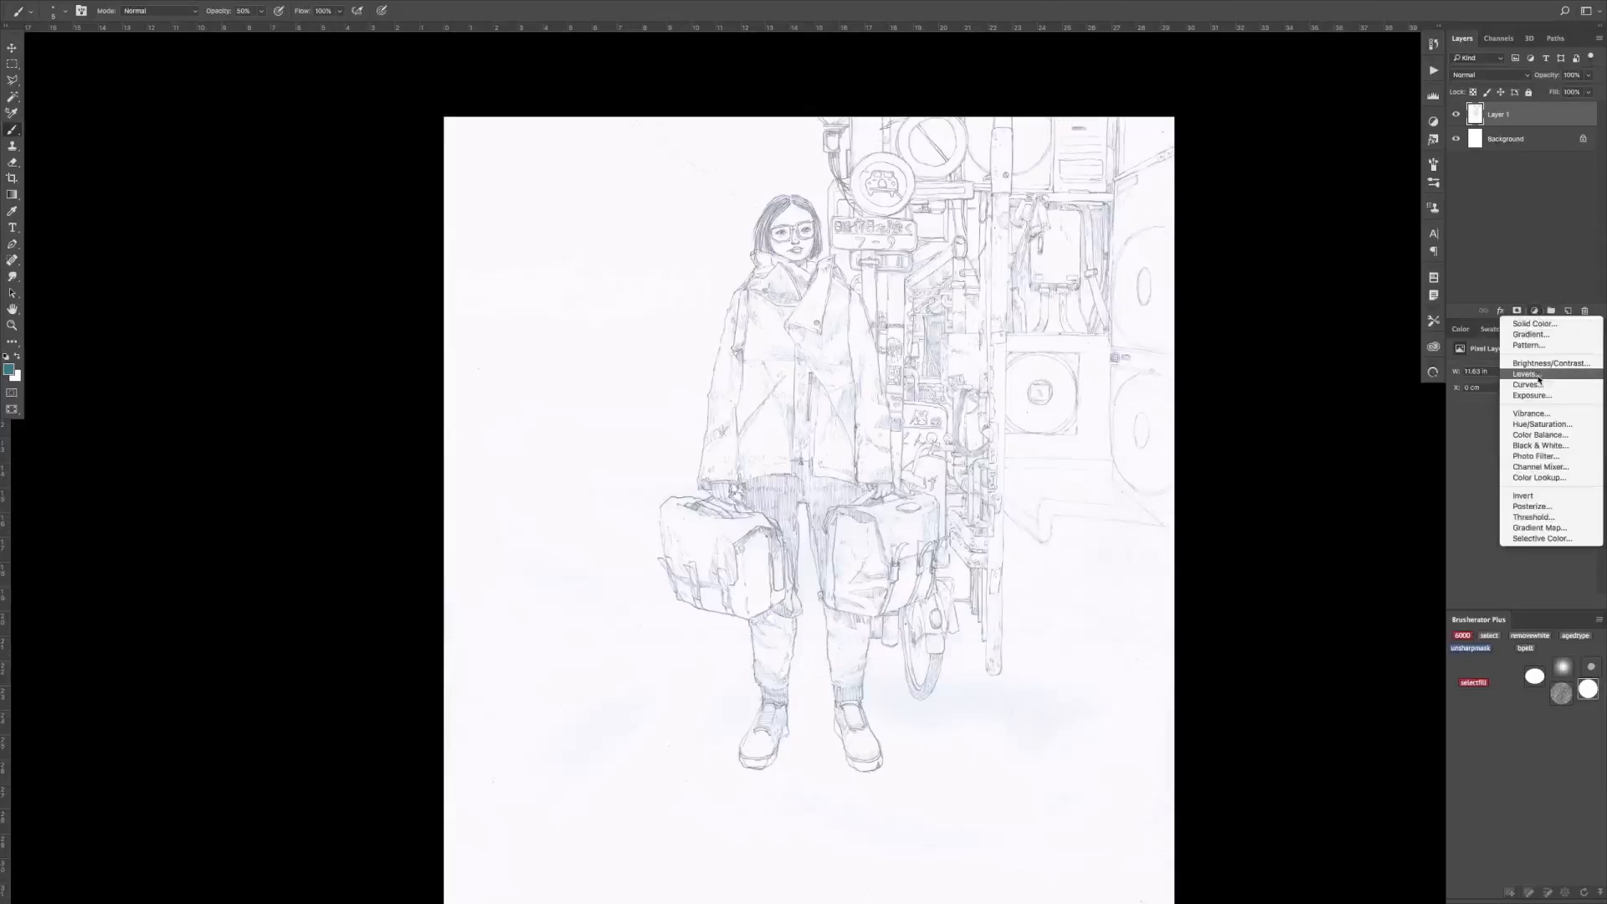
{"action": "left_click", "coordinate": [1526, 373]}
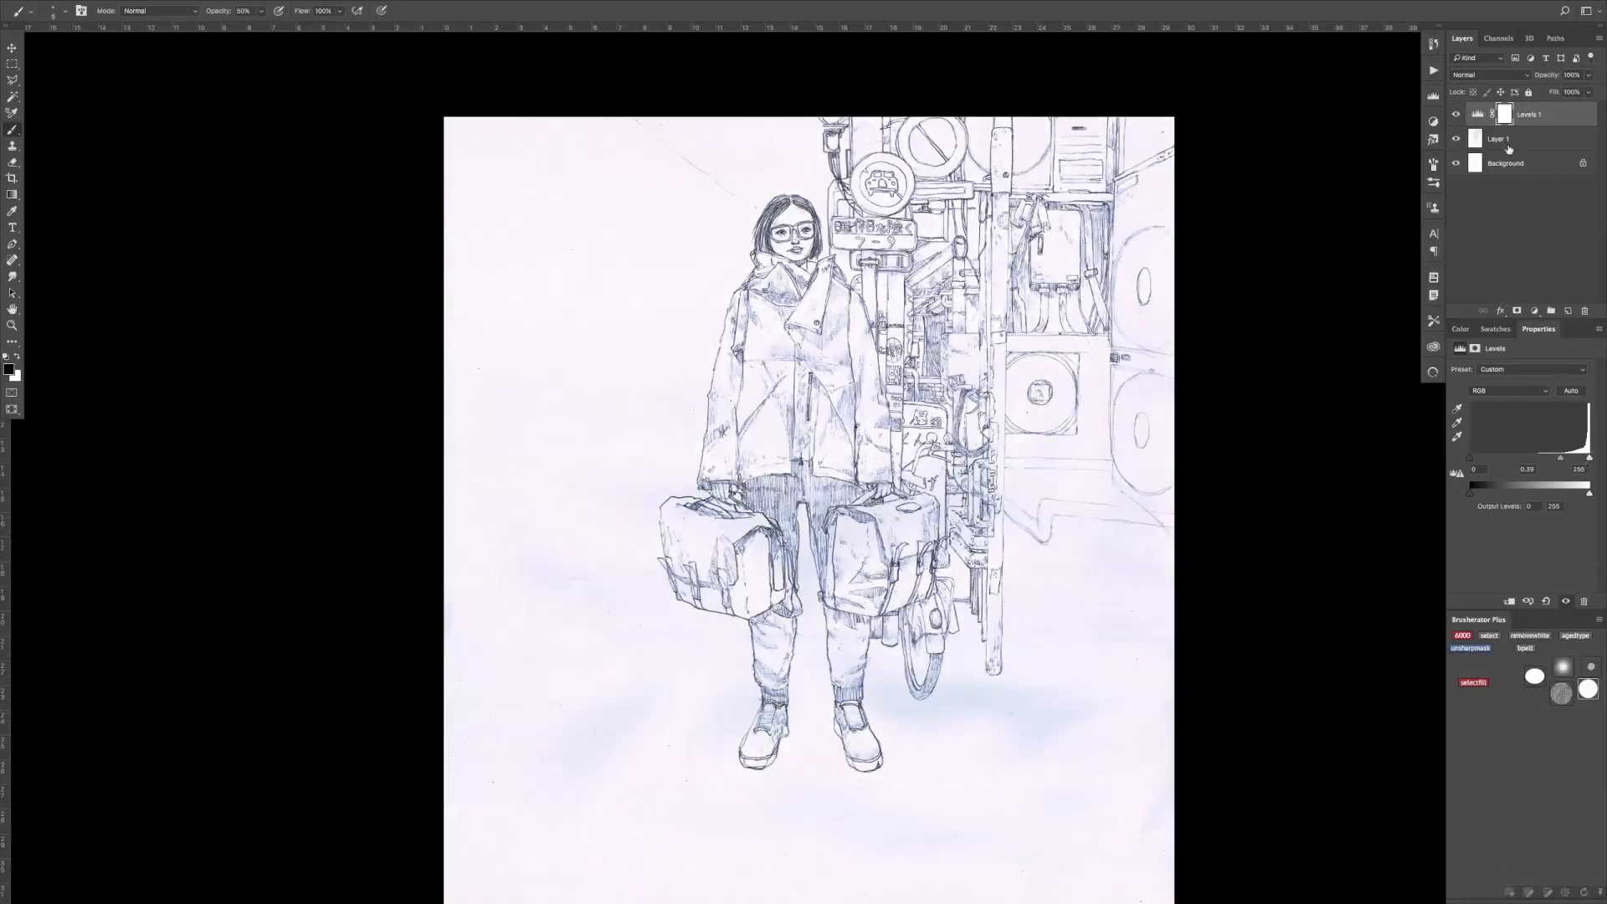
{"action": "left_click", "coordinate": [1498, 138]}
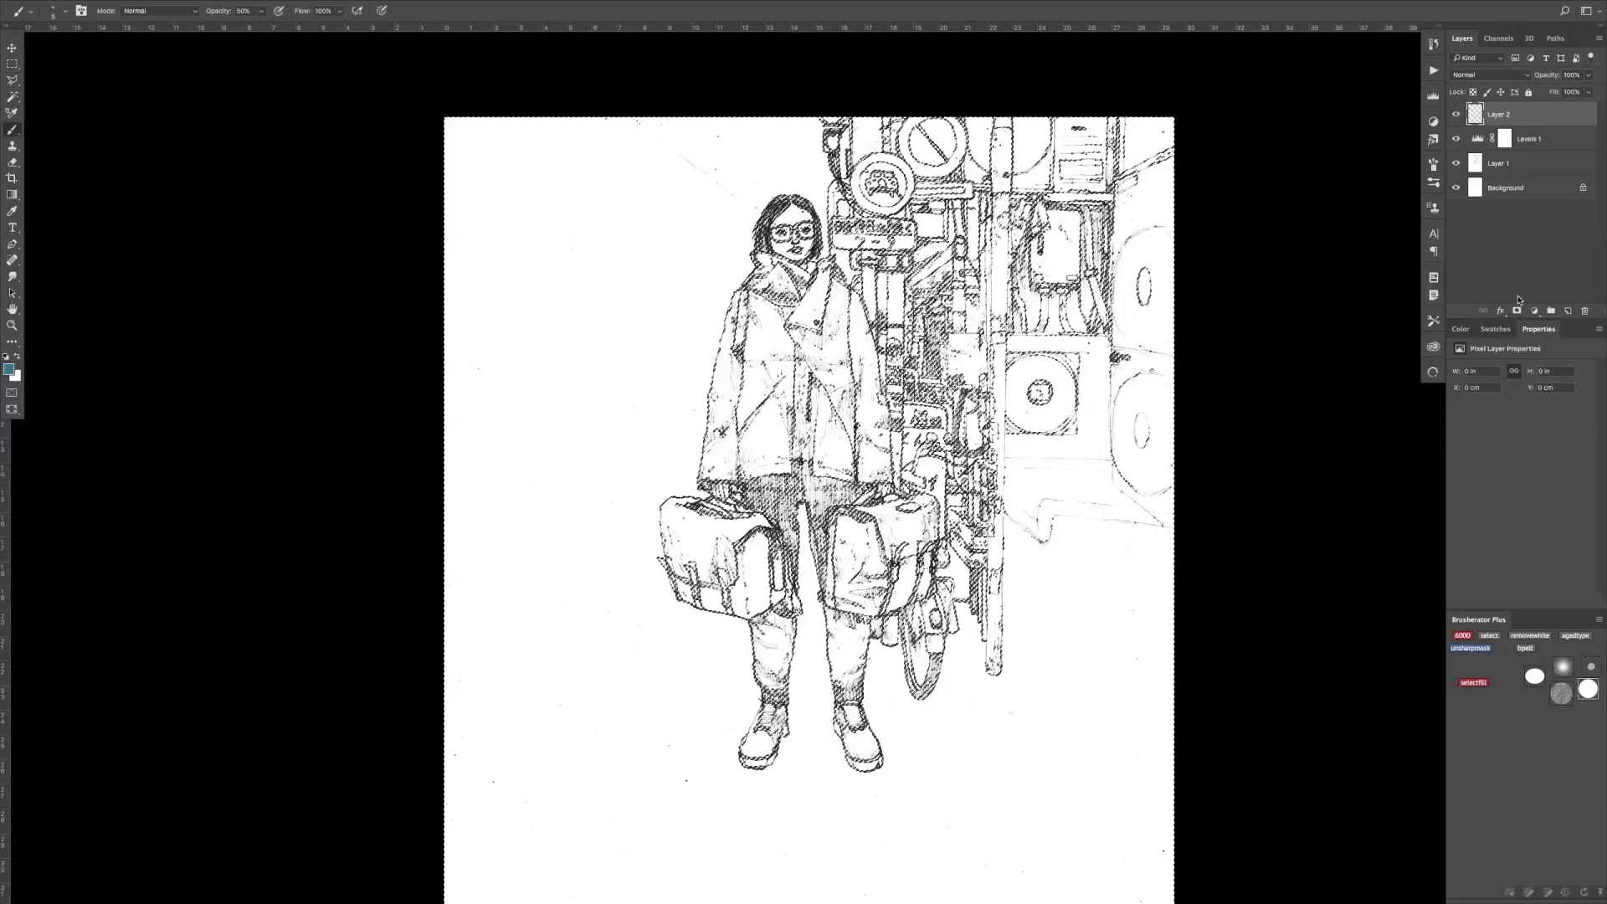
- Load the sketch's luminosity as a selection, invert it, fill the lines black on a new layer and lock its transparent pixels
{"action": "key", "text": "cmd+alt+2"}
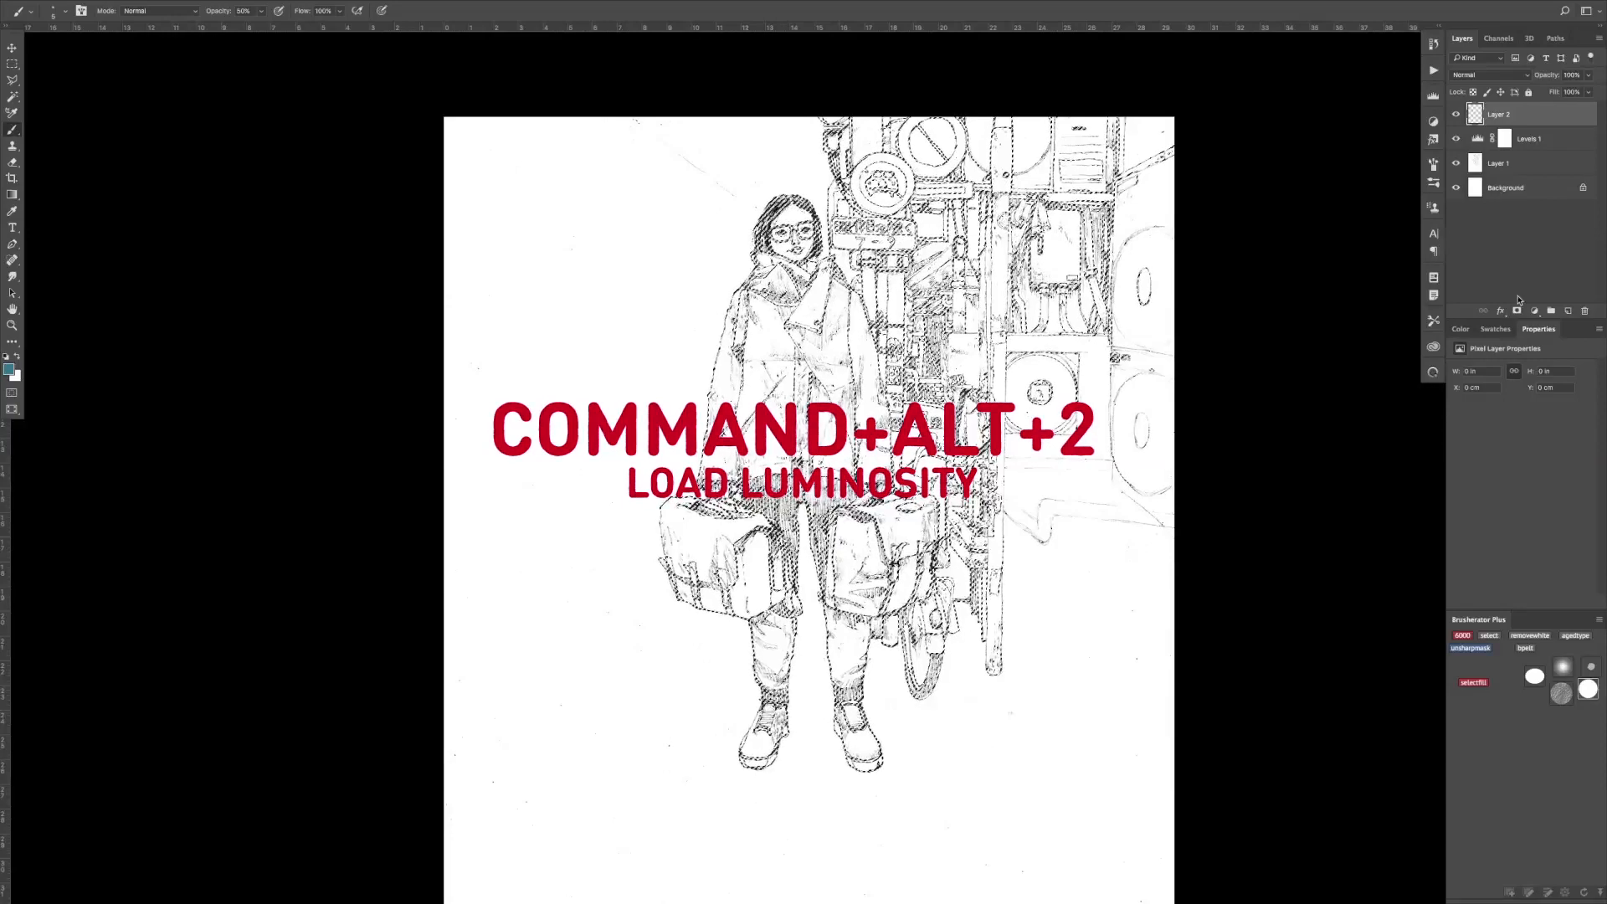
{"action": "key", "text": "cmd+shift+i"}
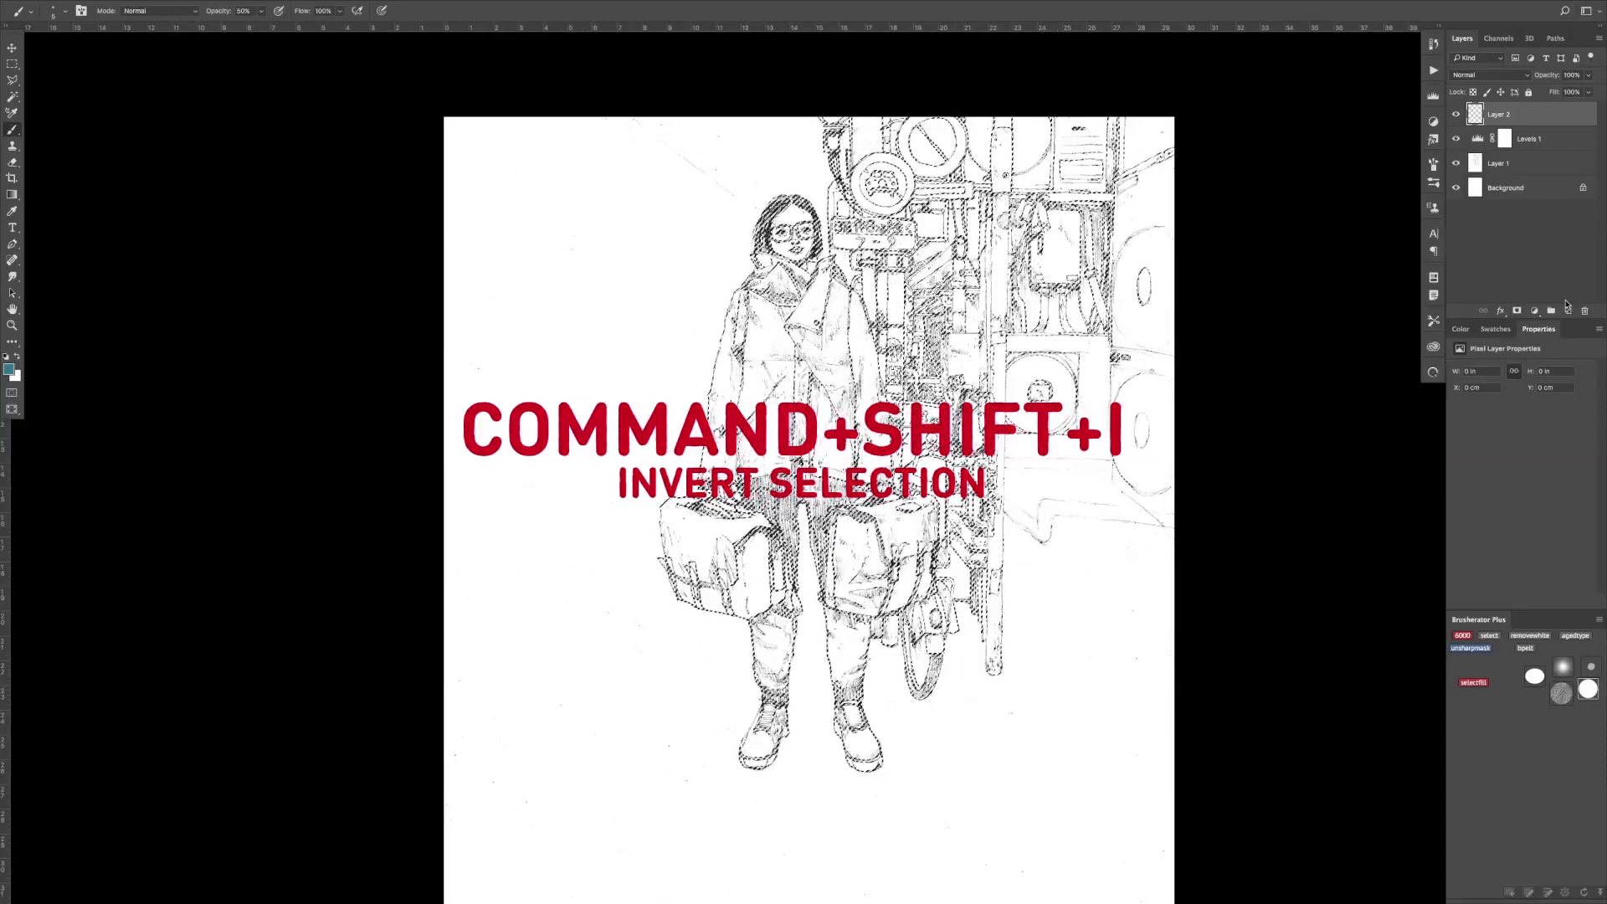
{"action": "key", "text": "cmd+shift+i"}
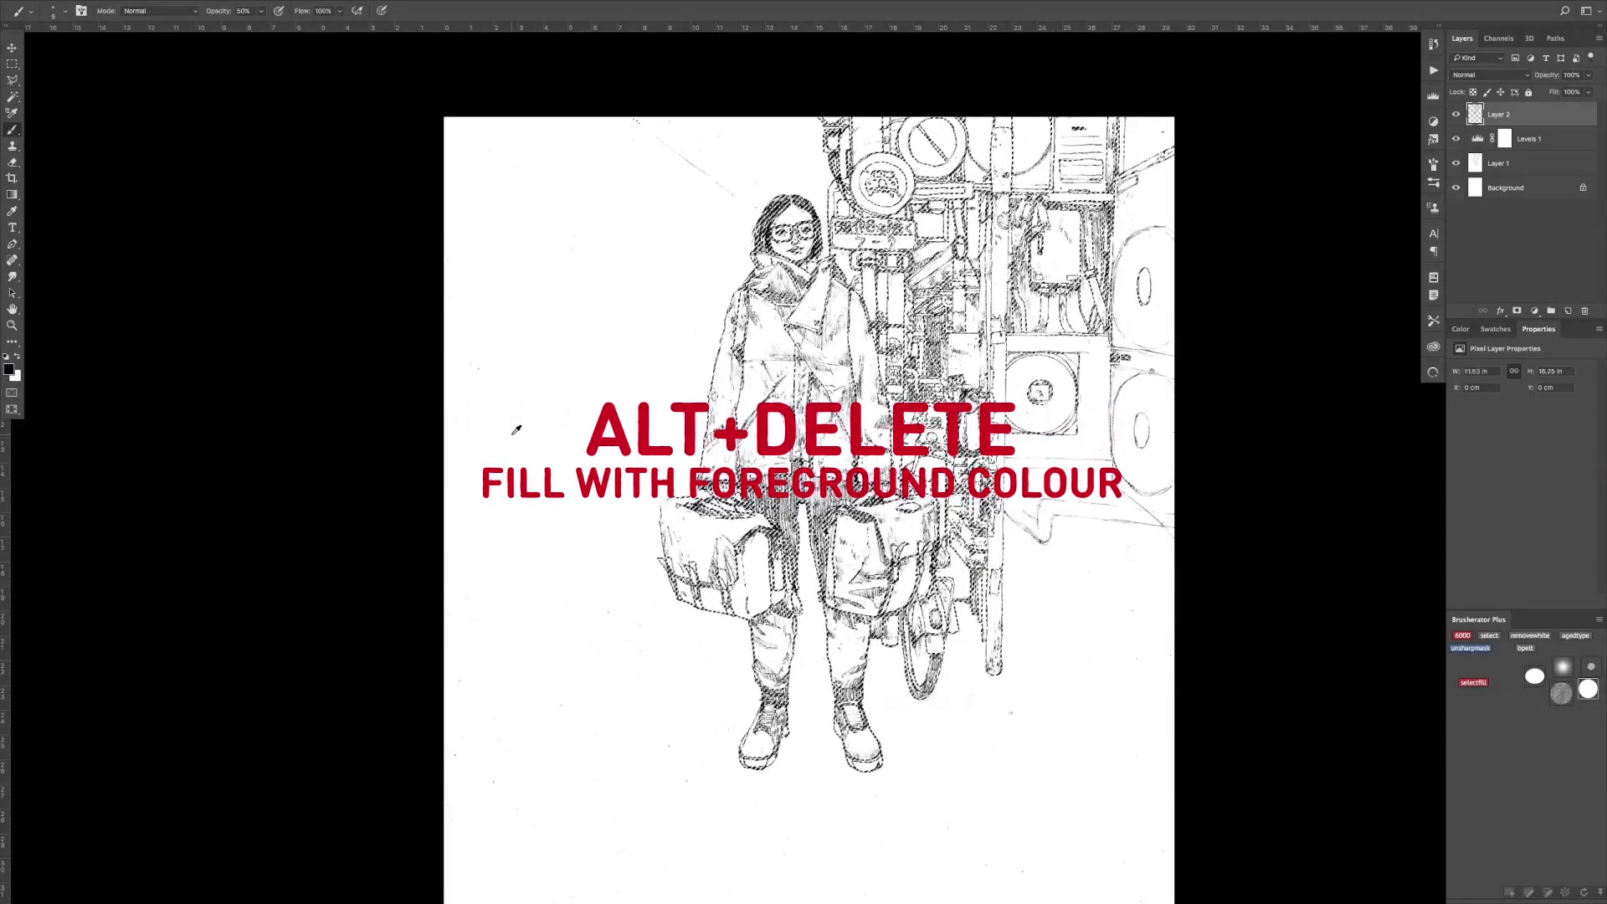
{"action": "key", "text": "alt+delete"}
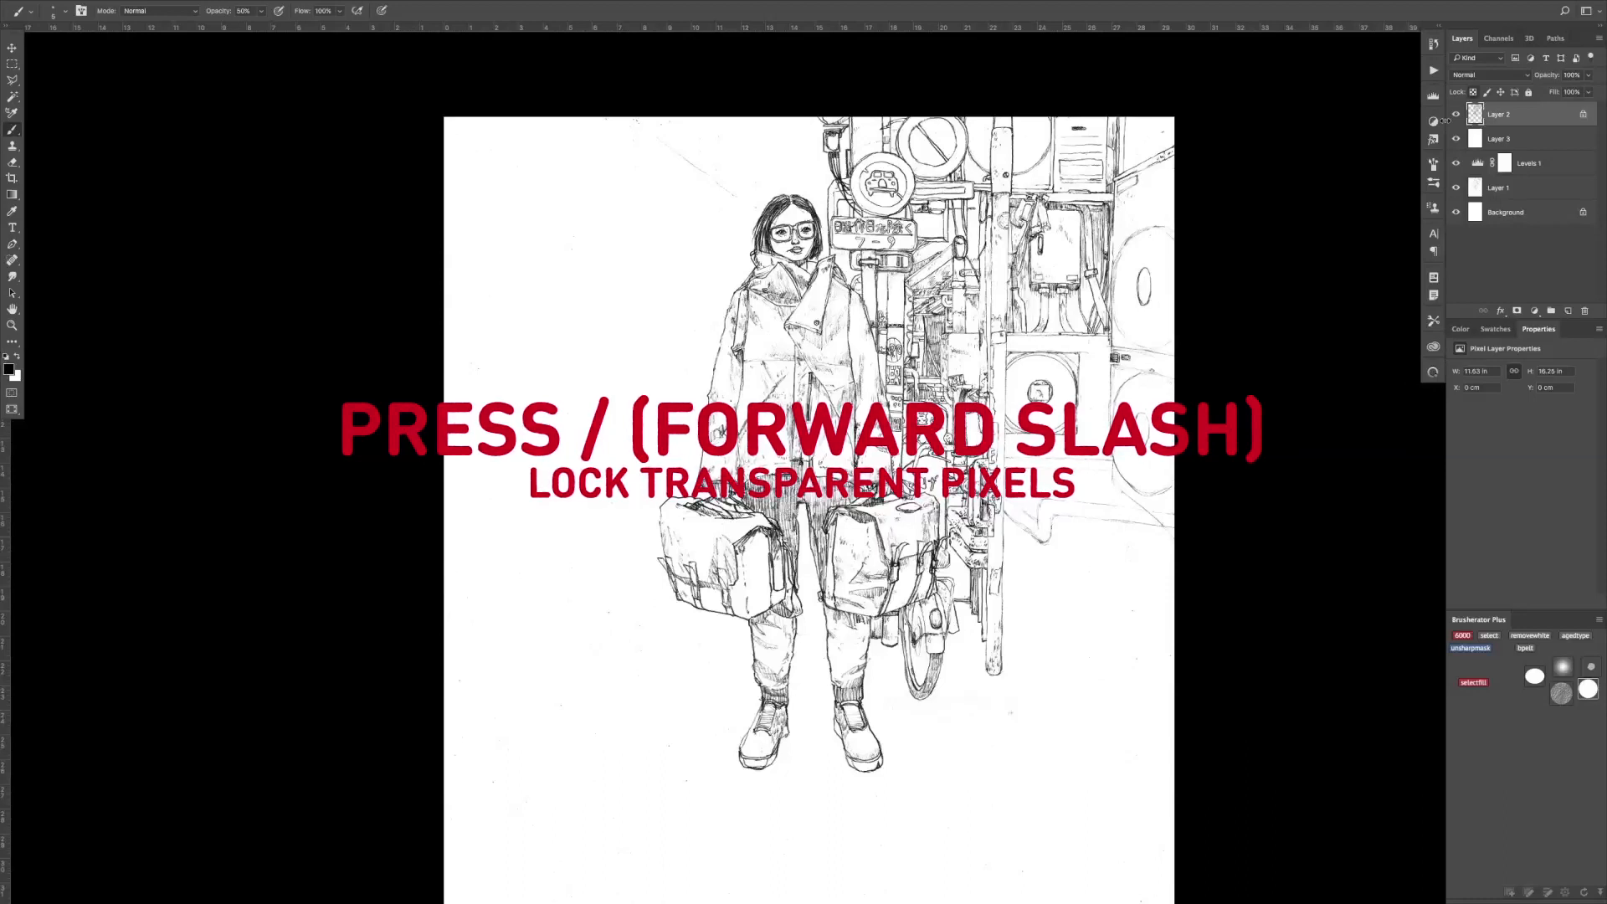
{"action": "key", "text": "/"}
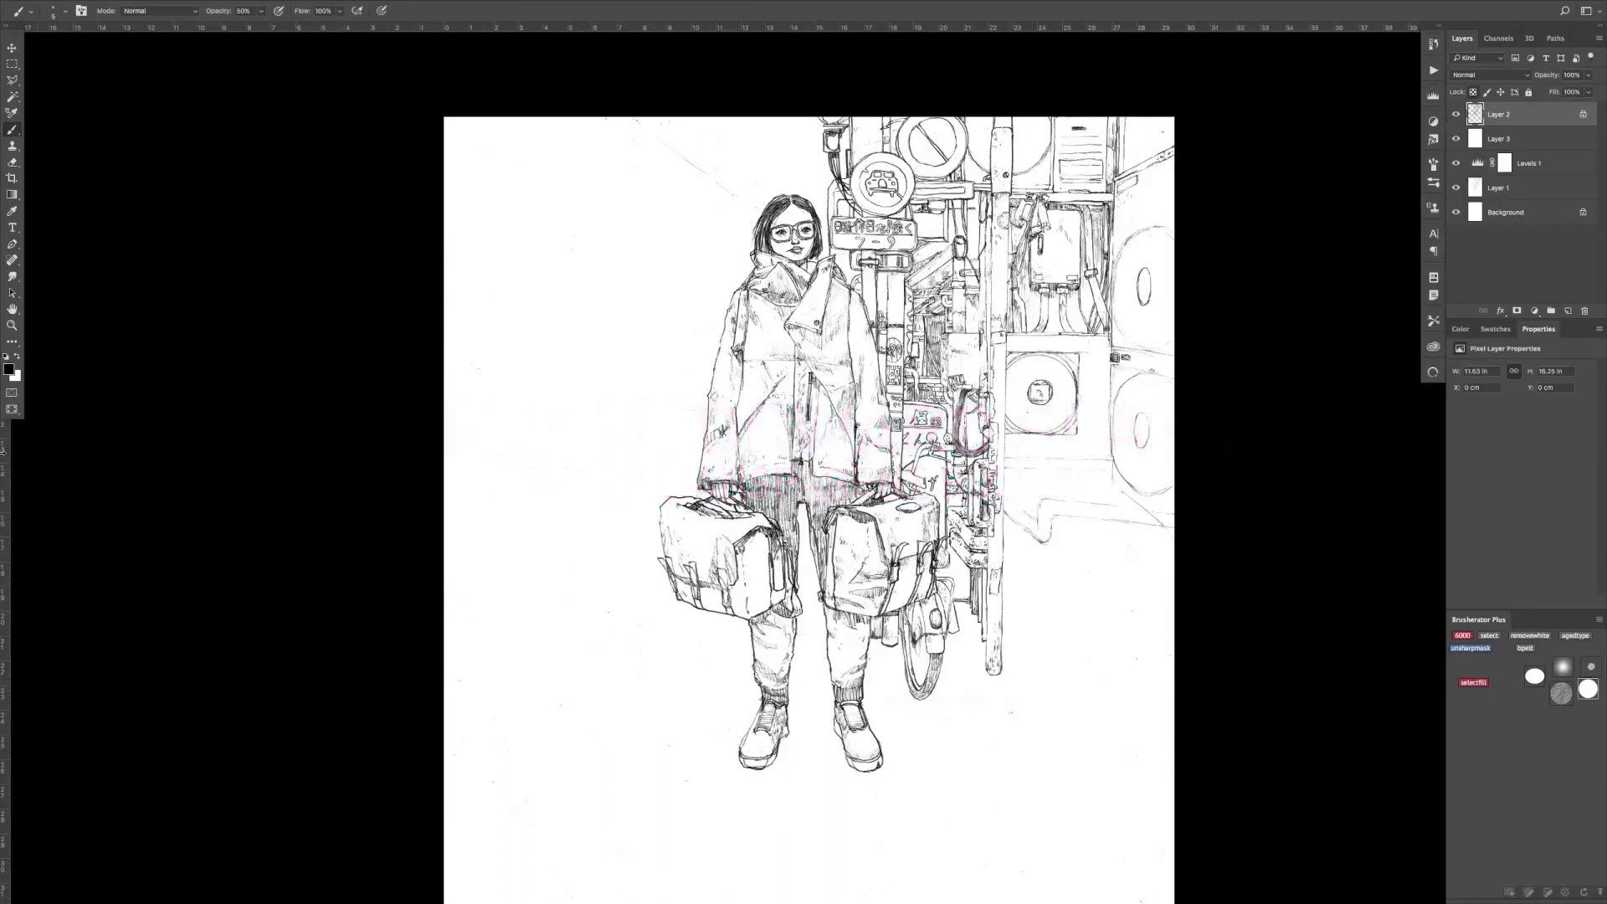
- Choose red as the foreground colour and paint the girl's hair, face and scarf on a new layer
{"action": "left_click", "coordinate": [11, 371]}
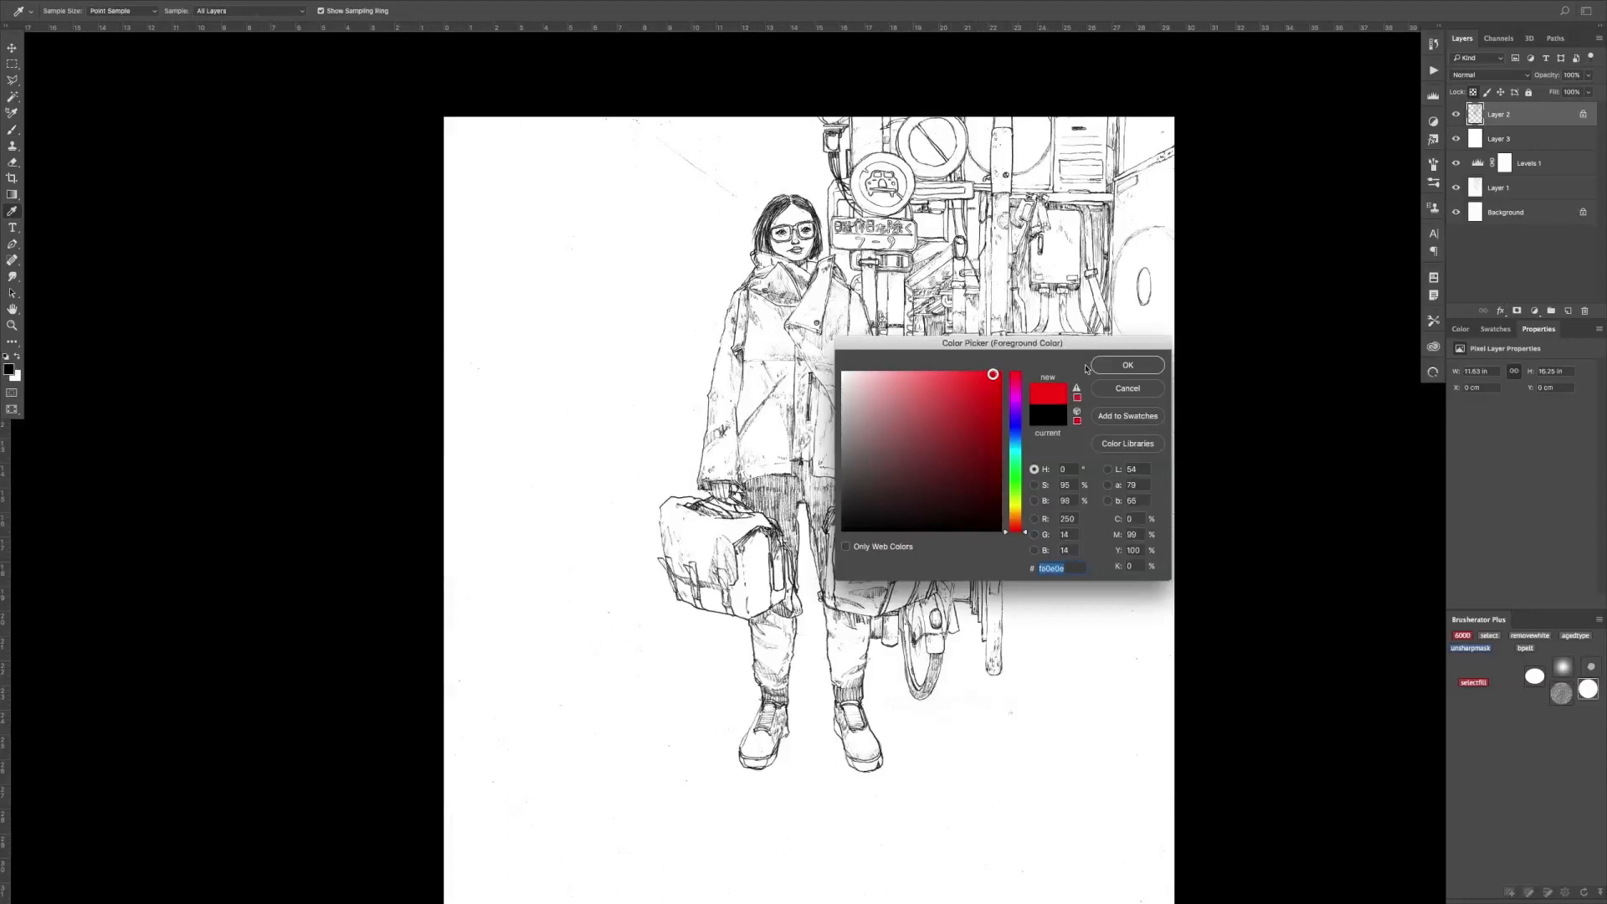
{"action": "left_click", "coordinate": [1126, 365]}
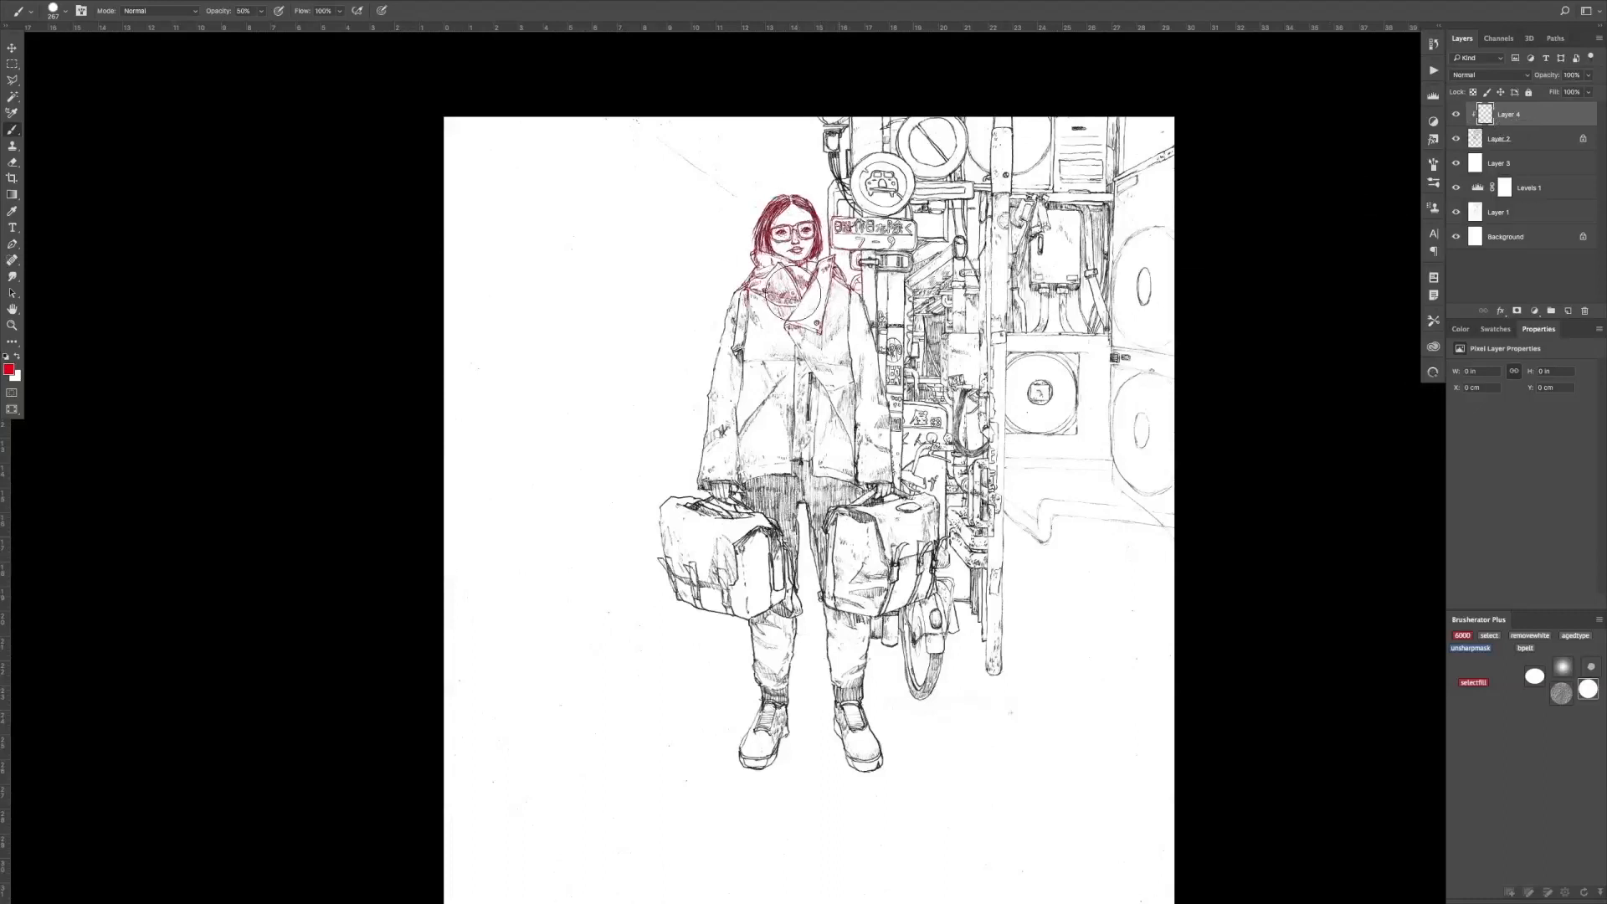
{"action": "left_click", "coordinate": [8, 368]}
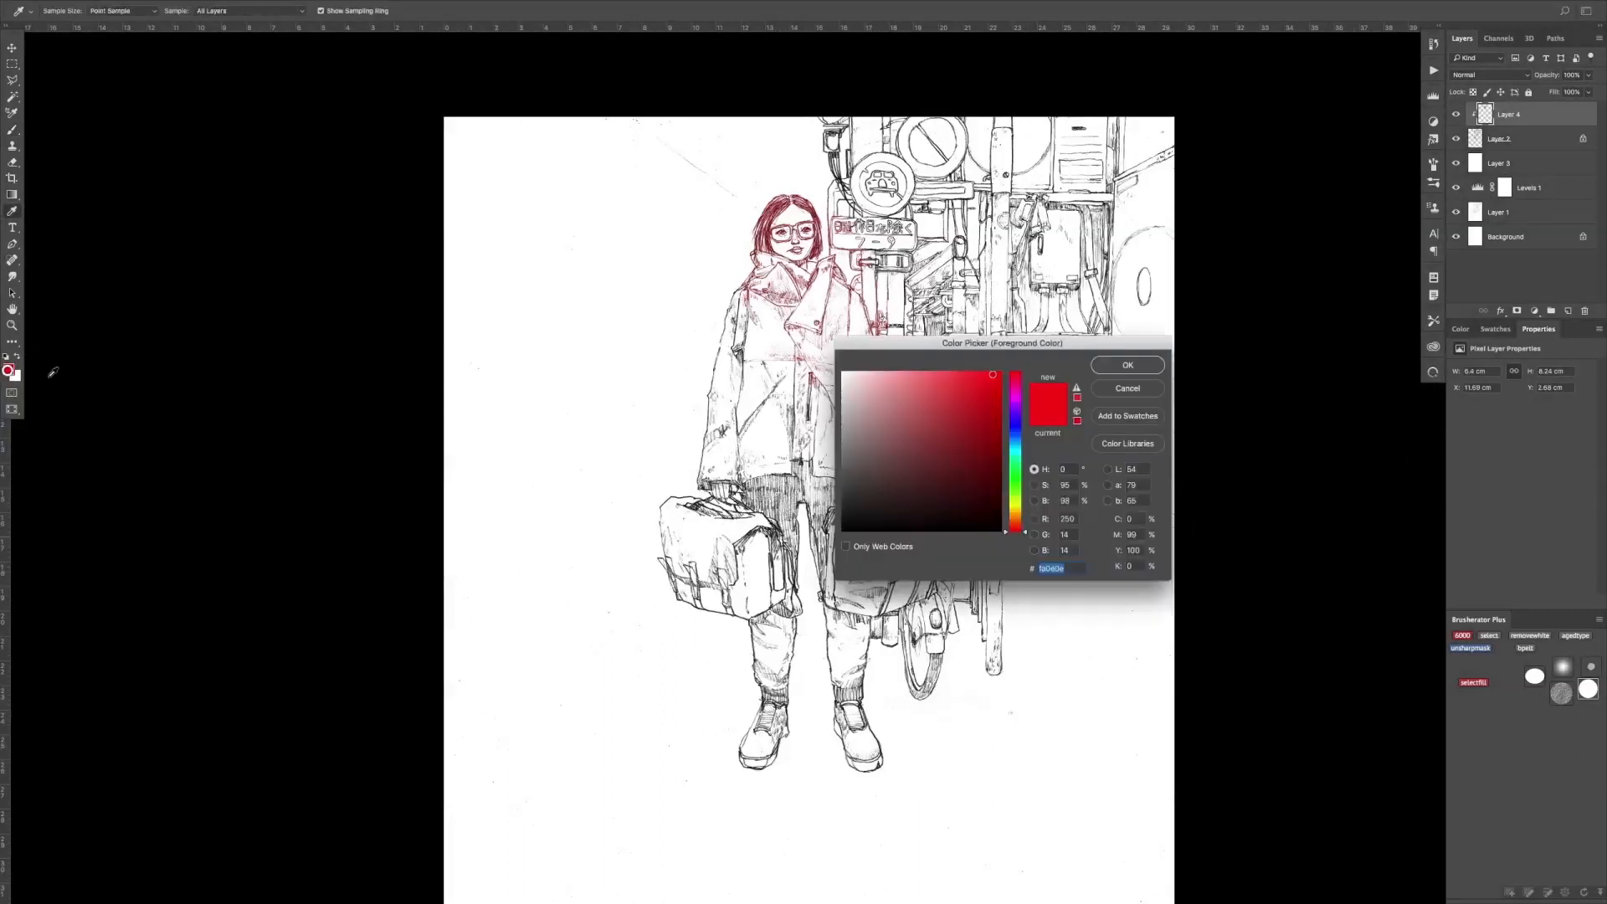
- Wash the jacket in a softer red, then switch to light blue for the signs behind her
{"action": "left_click", "coordinate": [1126, 365]}
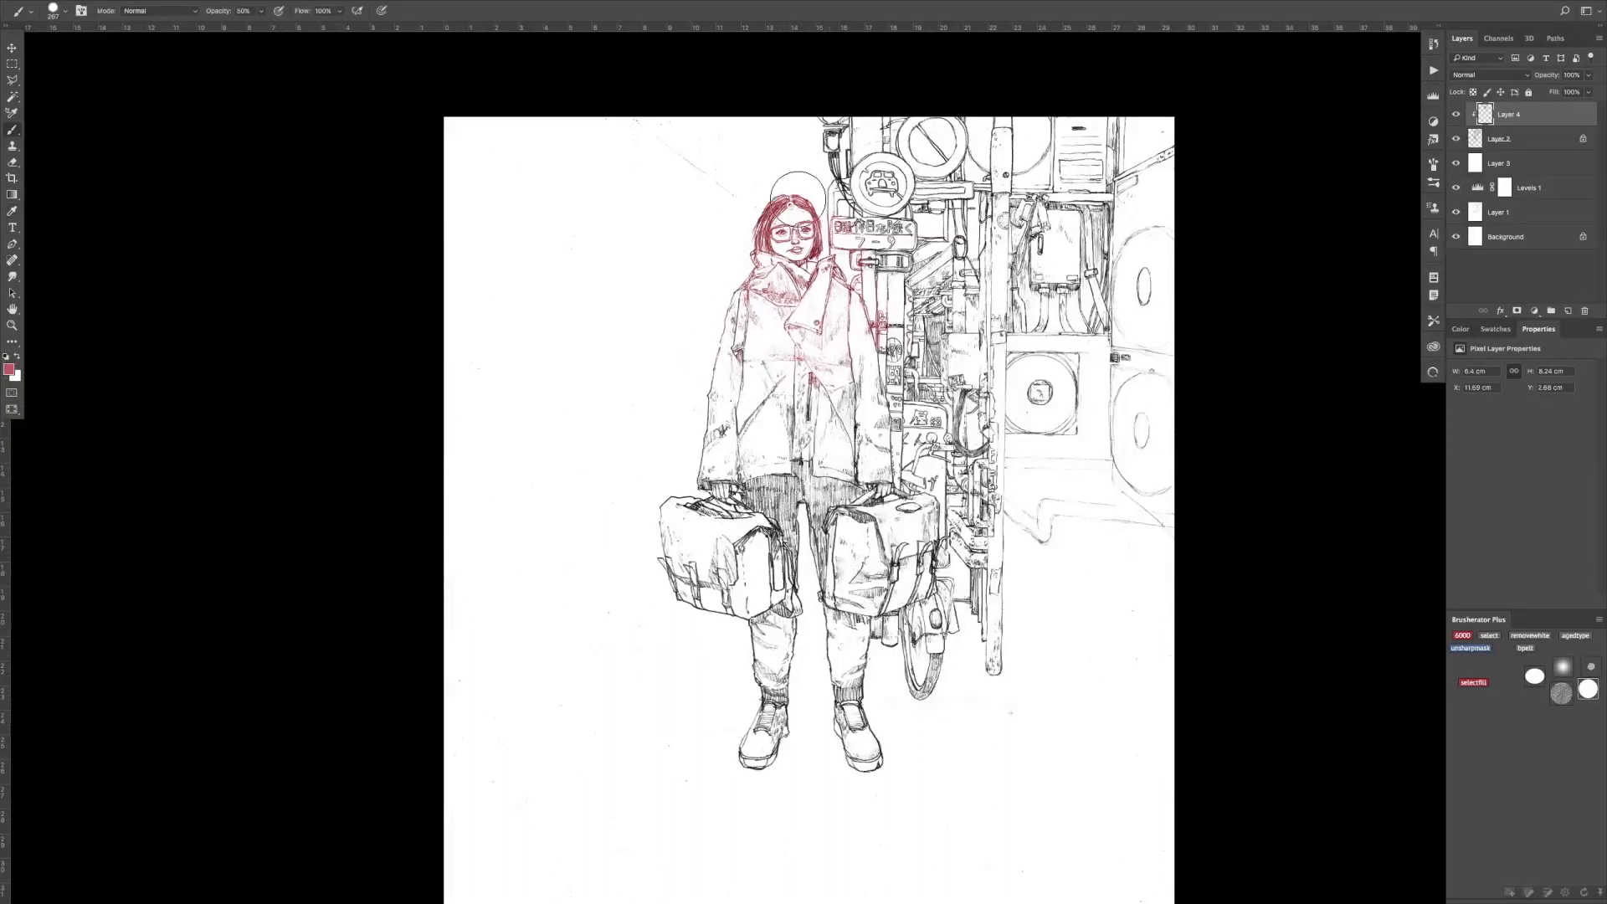
{"action": "left_click", "coordinate": [10, 371]}
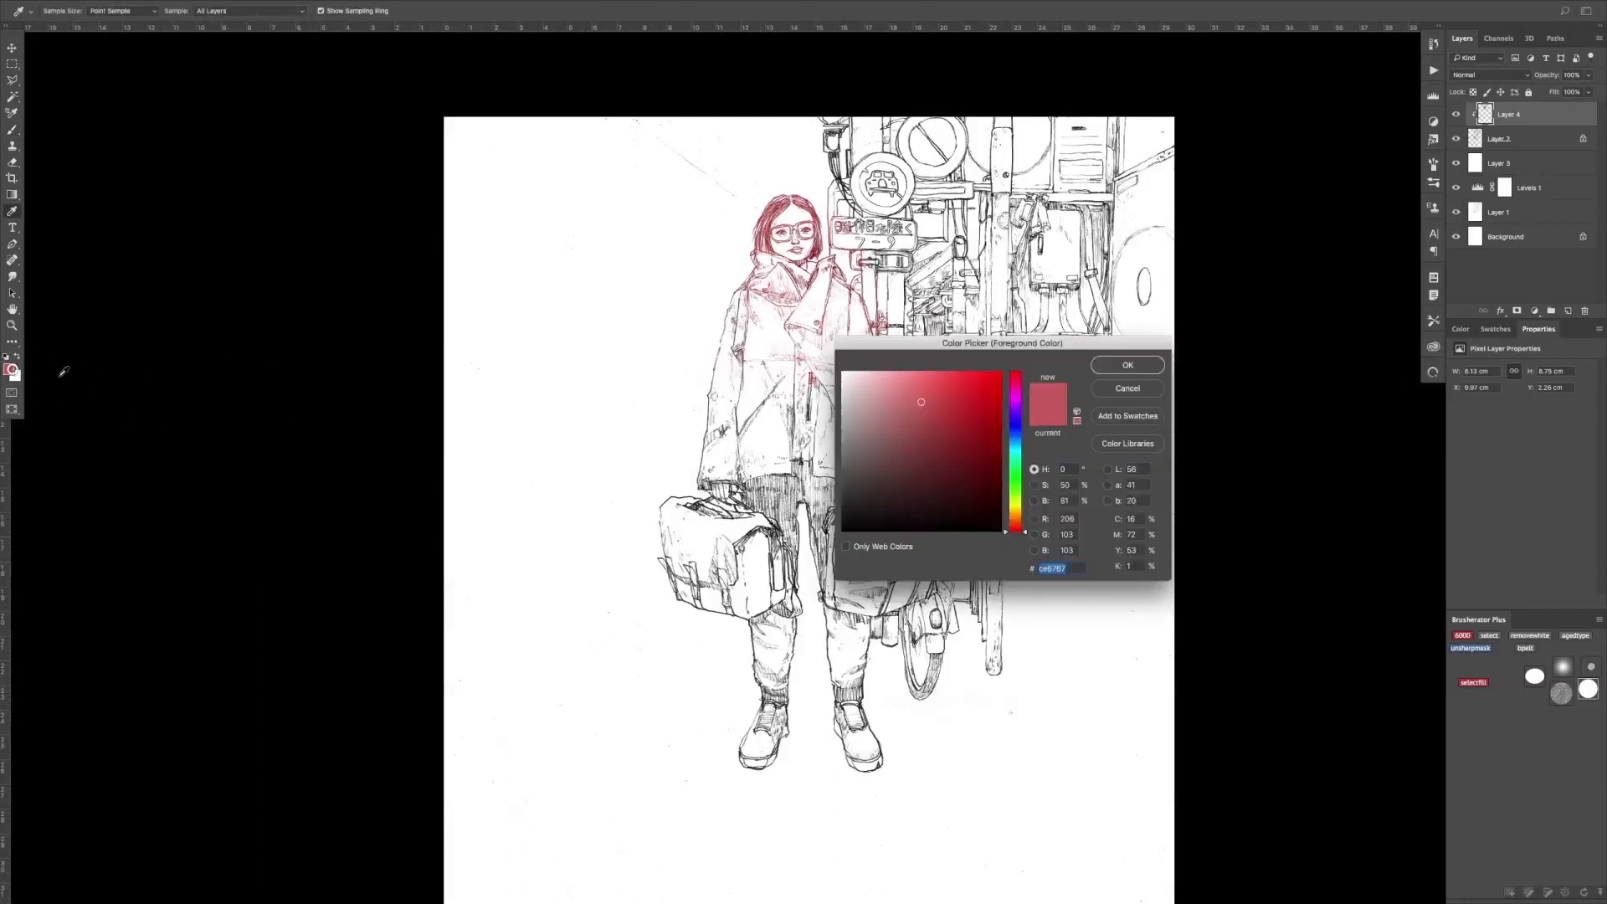
{"action": "left_click", "coordinate": [1014, 444]}
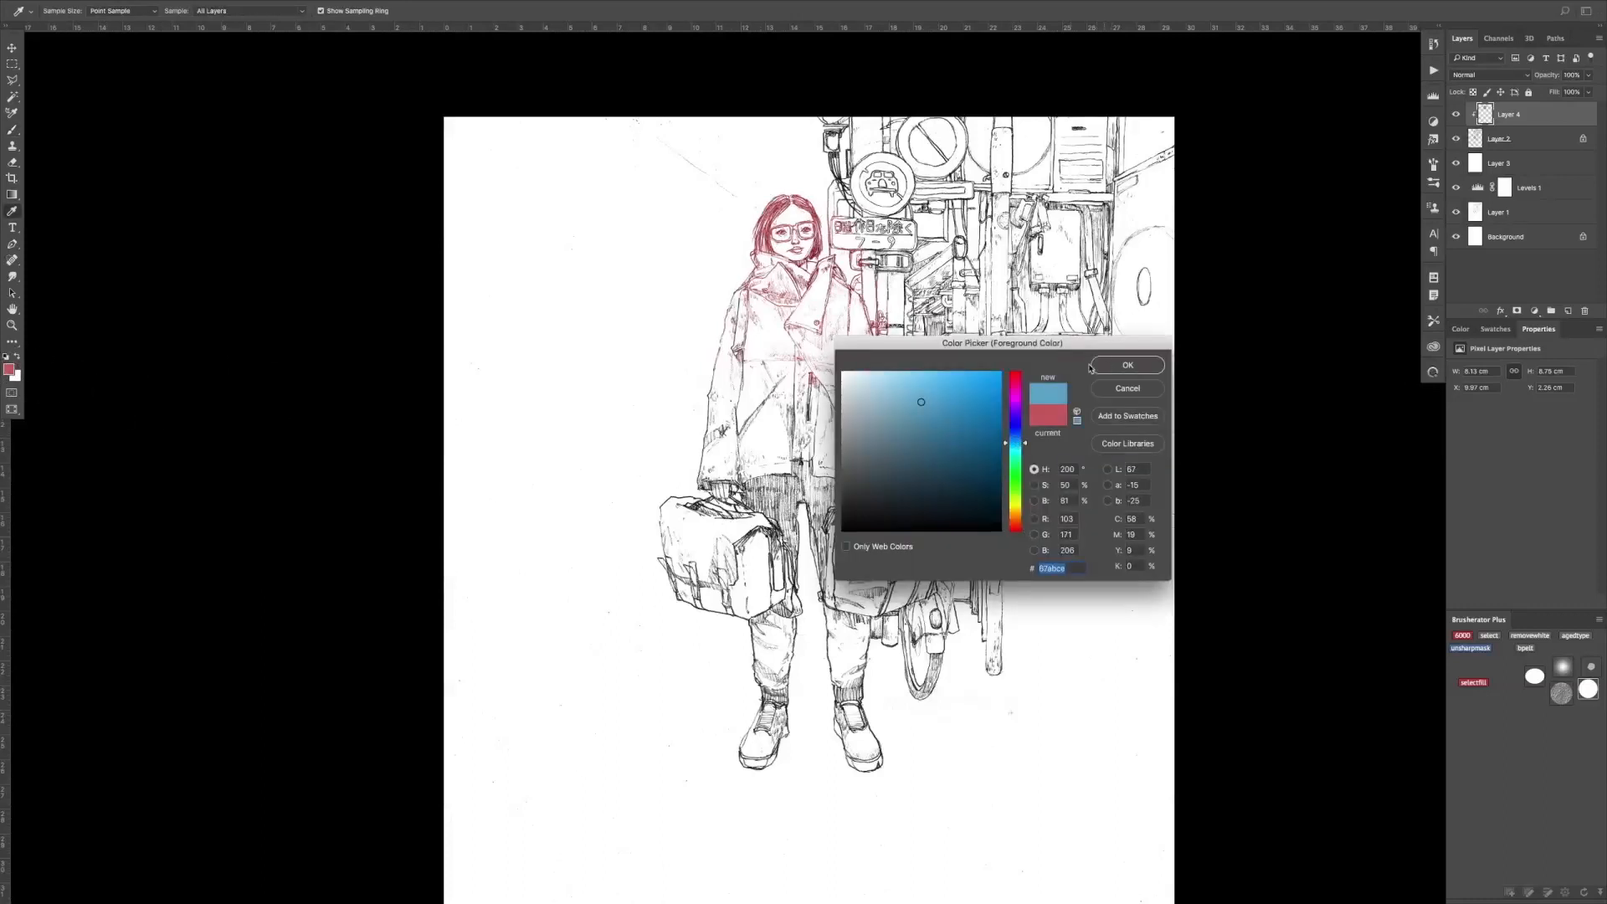
{"action": "left_click", "coordinate": [1126, 365]}
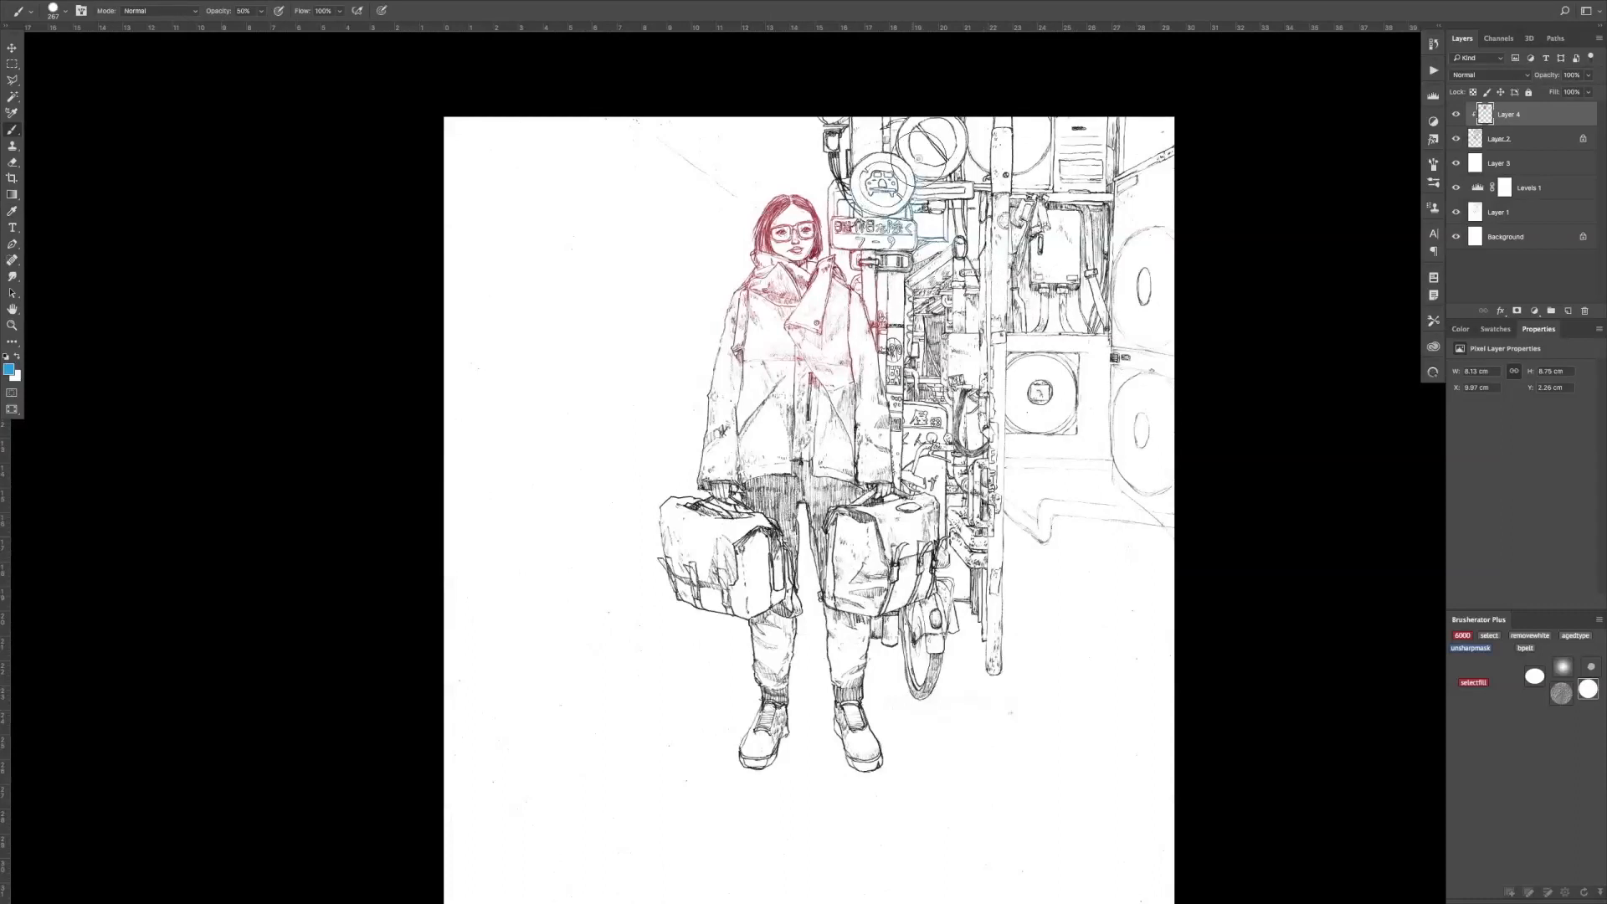